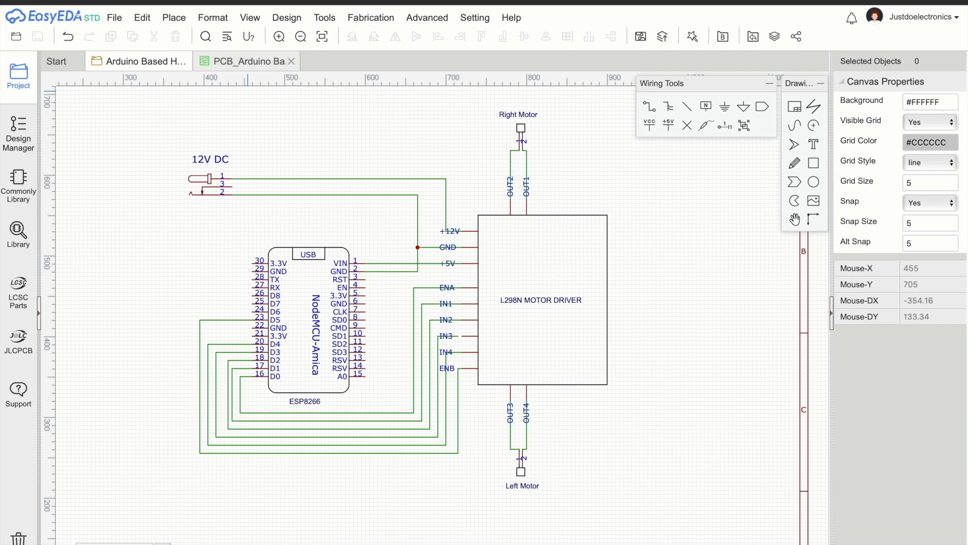
# - Show the routed NodeMCU and L298N motor-driver PCB via the PCB_Arduino Based document
pyautogui.click(247, 61)
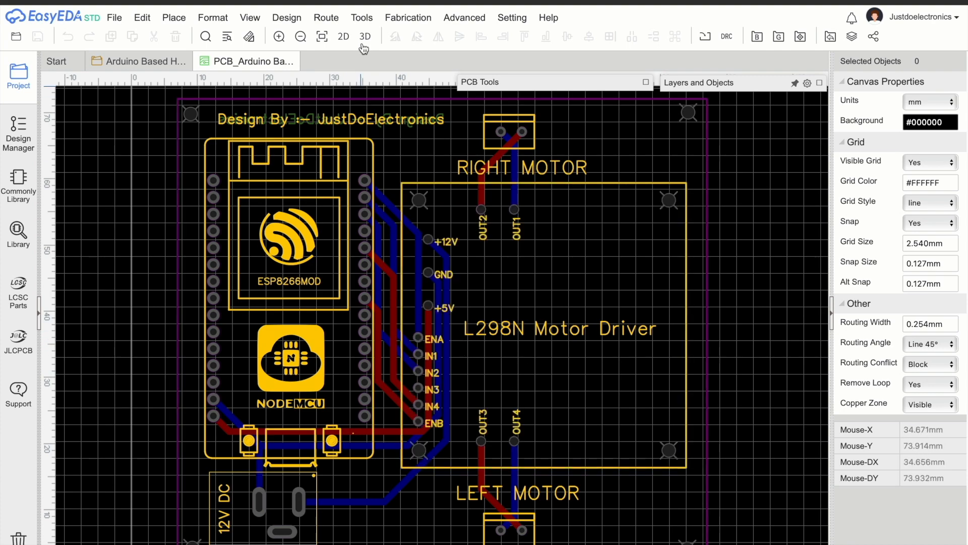
pyautogui.click(365, 35)
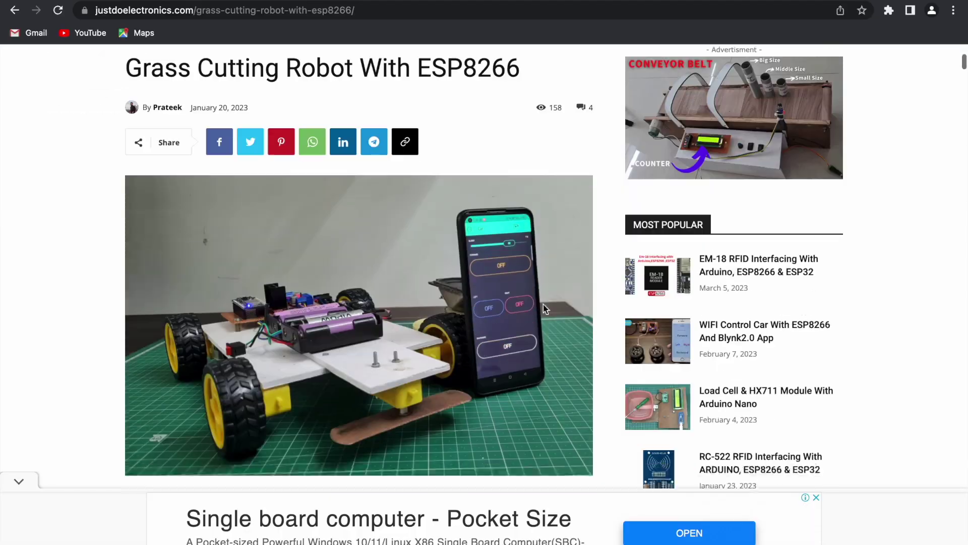
# - Scroll the article past the parts list, Blynk setup and source code to the Project Demo photos
pyautogui.scroll(-3)
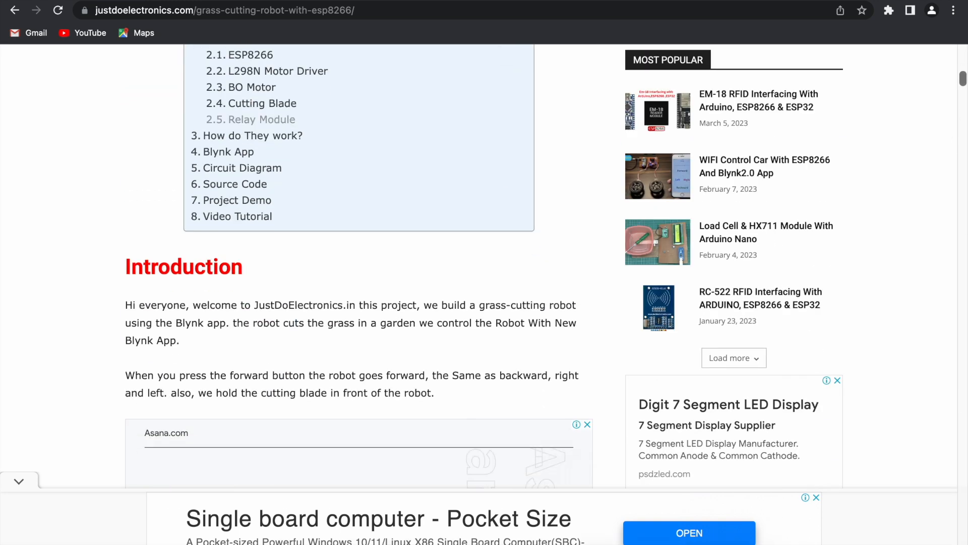
pyautogui.scroll(-3)
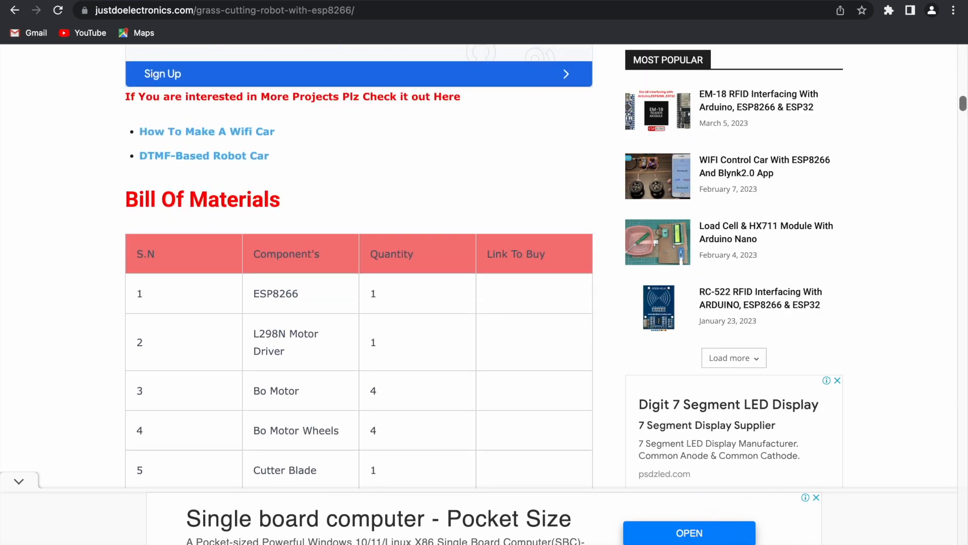
pyautogui.scroll(3)
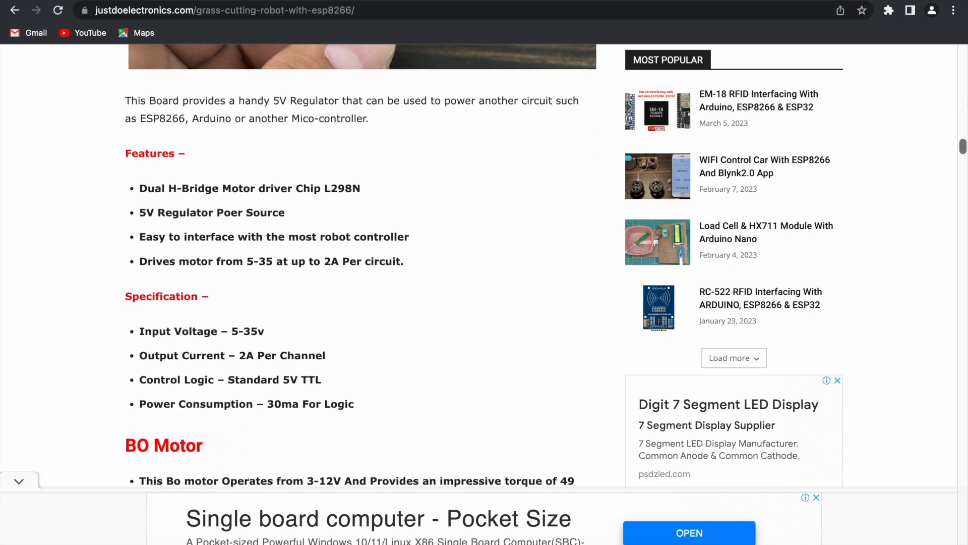
pyautogui.scroll(-3)
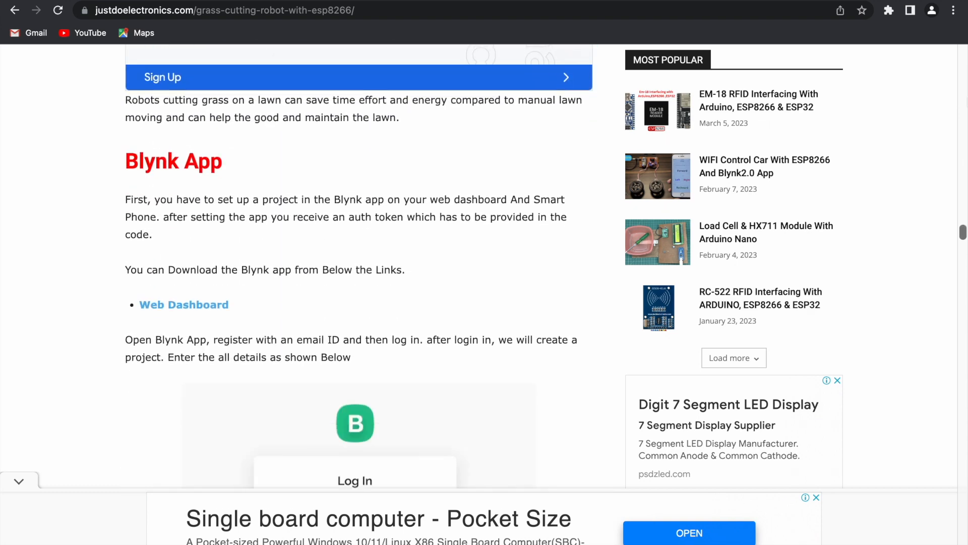
pyautogui.scroll(-3)
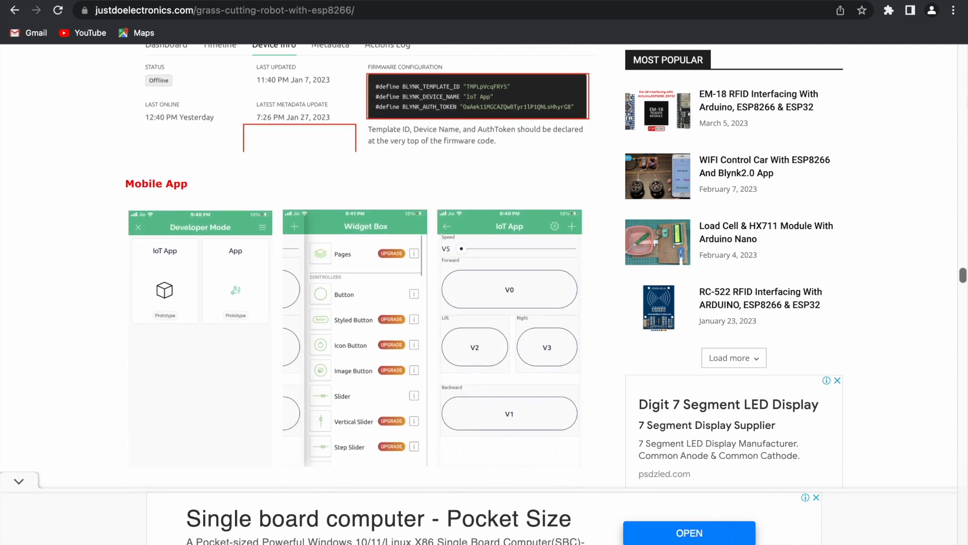
pyautogui.scroll(-3)
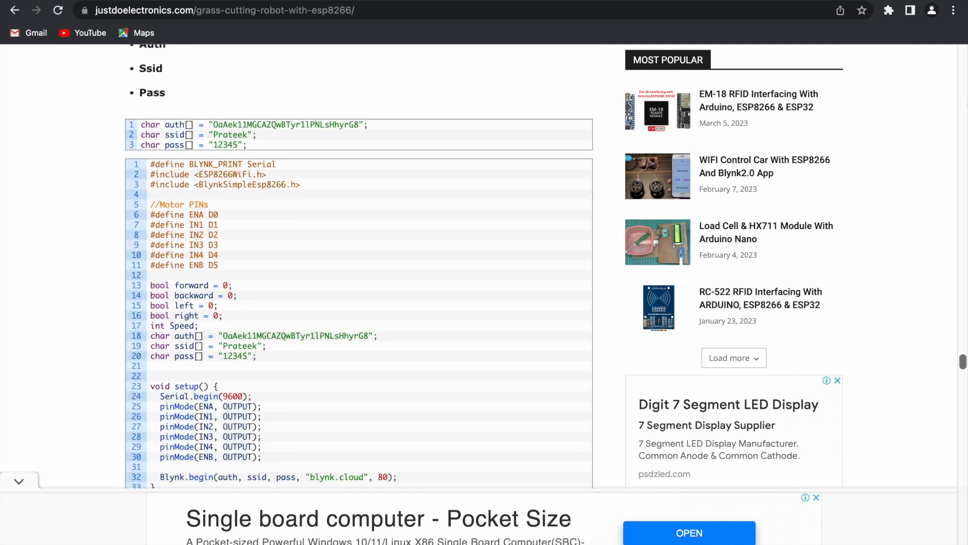
pyautogui.scroll(-3)
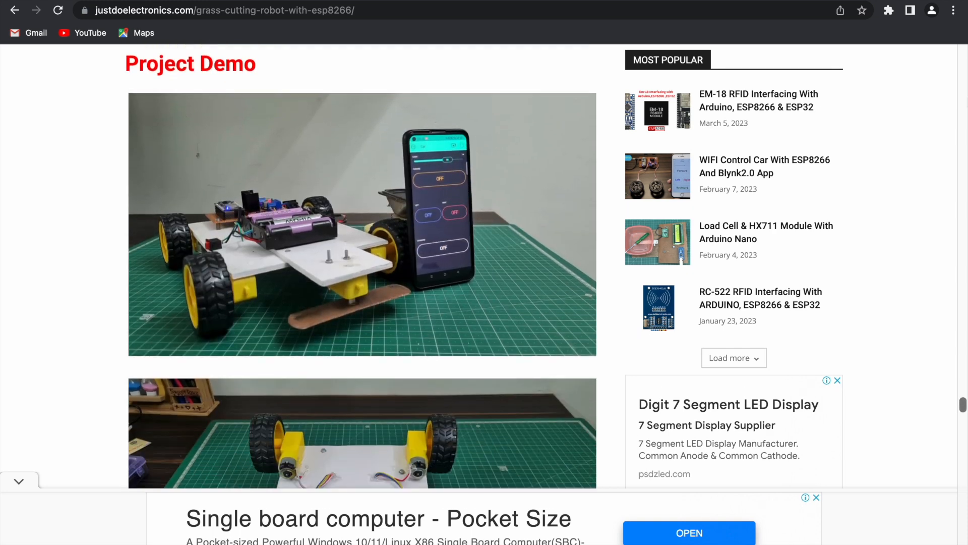
pyautogui.scroll(-3)
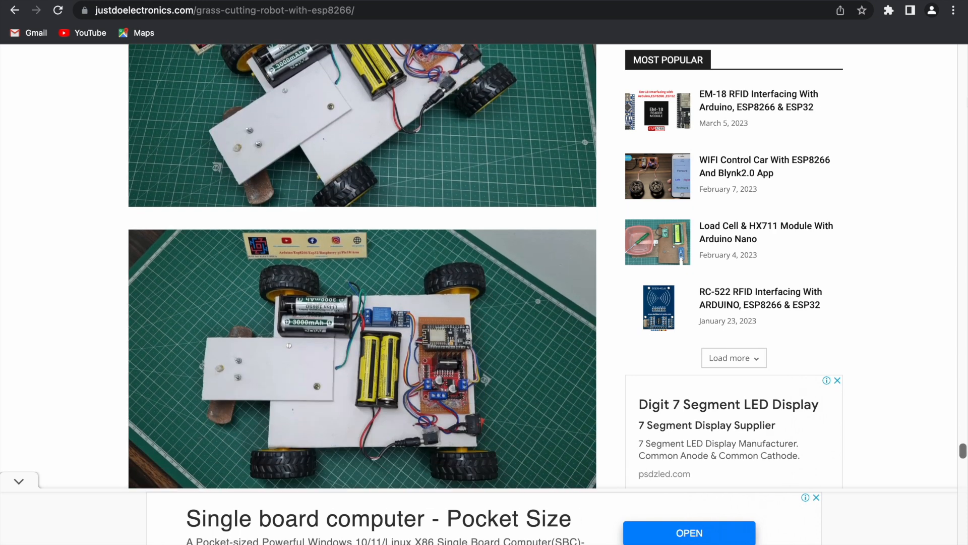